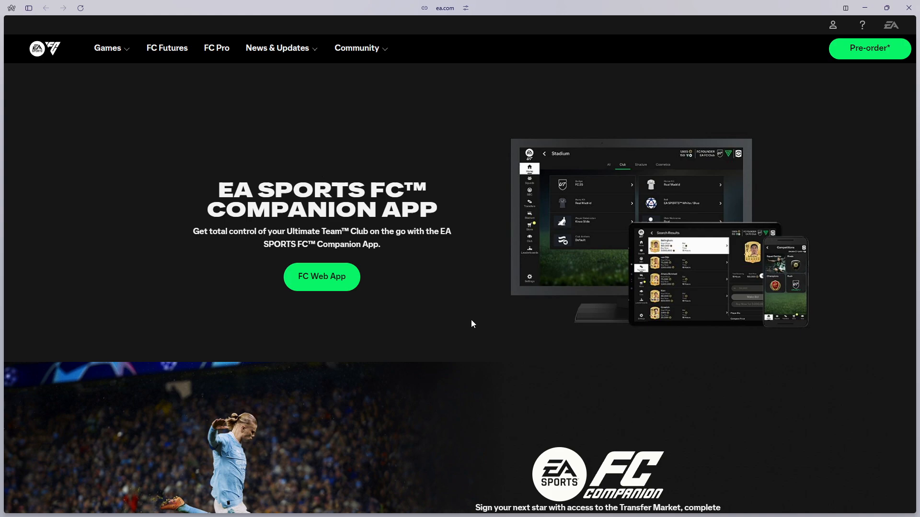
{"action": "mouse_move", "coordinate": [408, 316]}
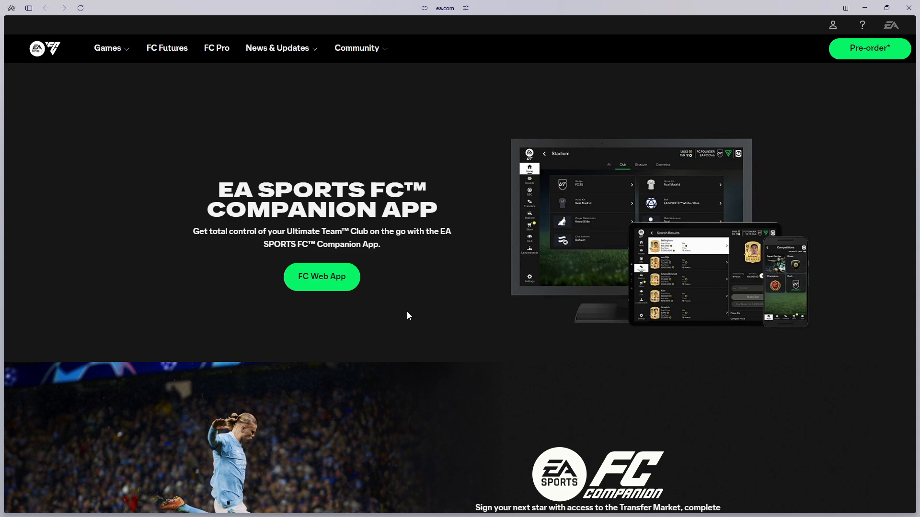
{"action": "mouse_move", "coordinate": [322, 288]}
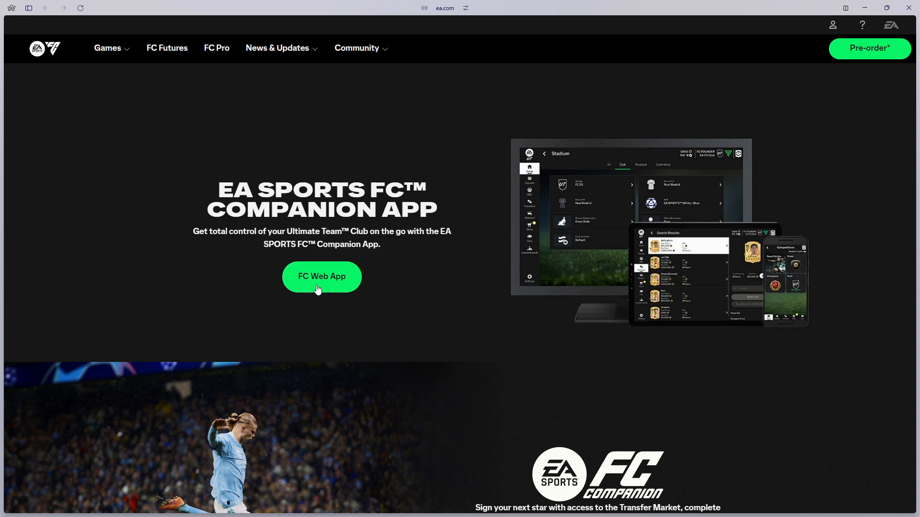
{"action": "mouse_move", "coordinate": [326, 288]}
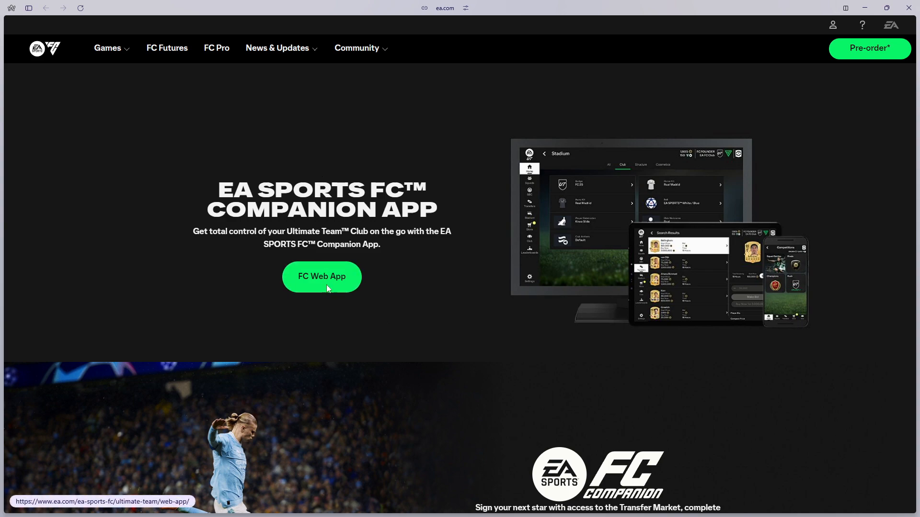
Step: Launch the FC Web App from the EA Sports FC Companion App page
{"action": "left_click", "coordinate": [322, 275]}
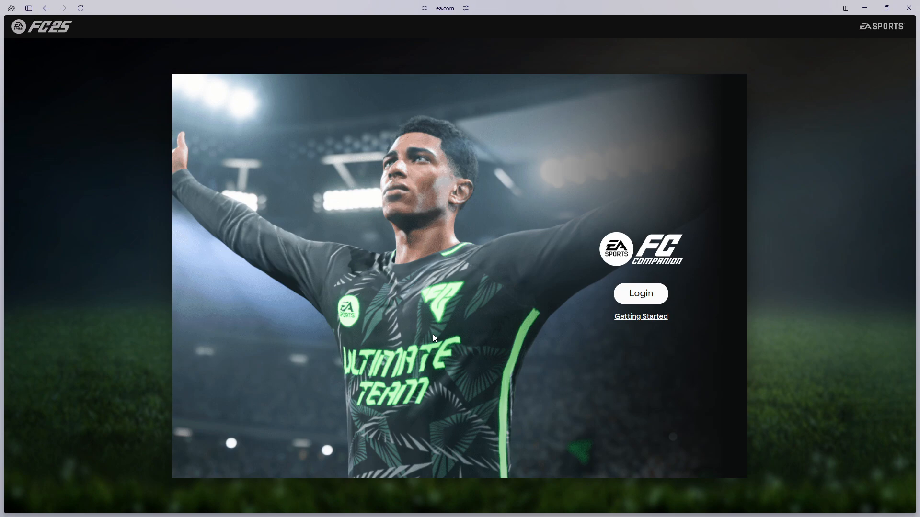
{"action": "mouse_move", "coordinate": [468, 311]}
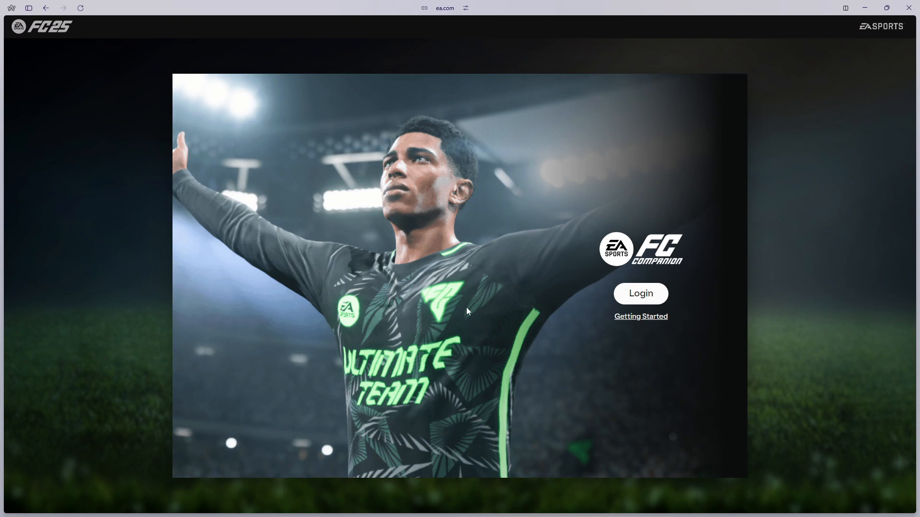
{"action": "mouse_move", "coordinate": [641, 296]}
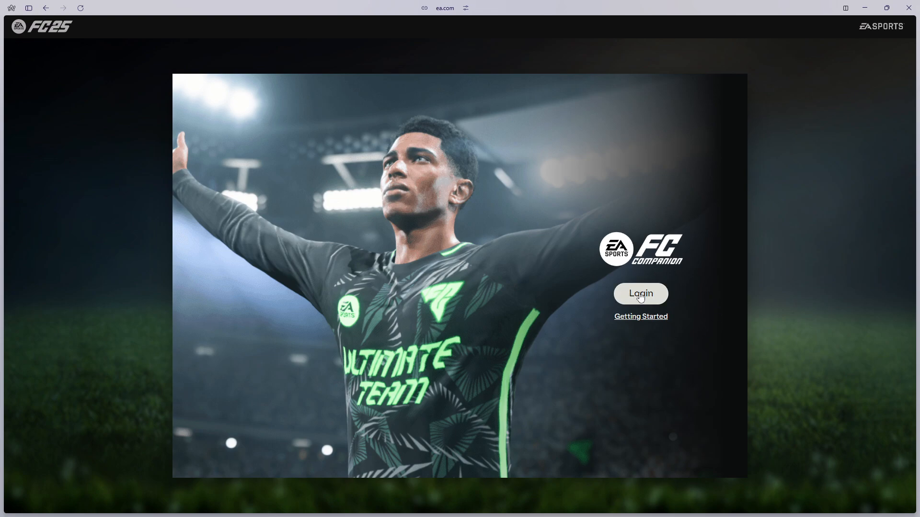
Step: Sign in with the EA account so the Ultimate Team Home dashboard loads
{"action": "left_click", "coordinate": [640, 294]}
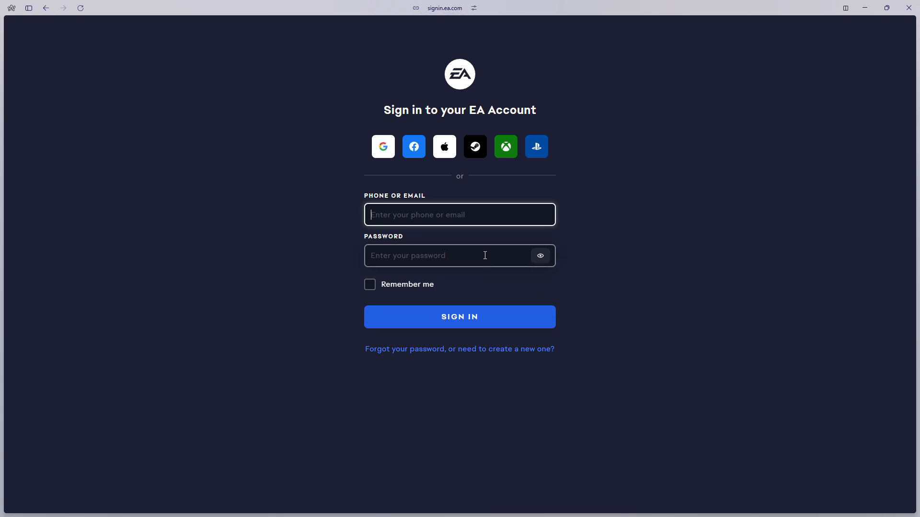
{"action": "mouse_move", "coordinate": [564, 247]}
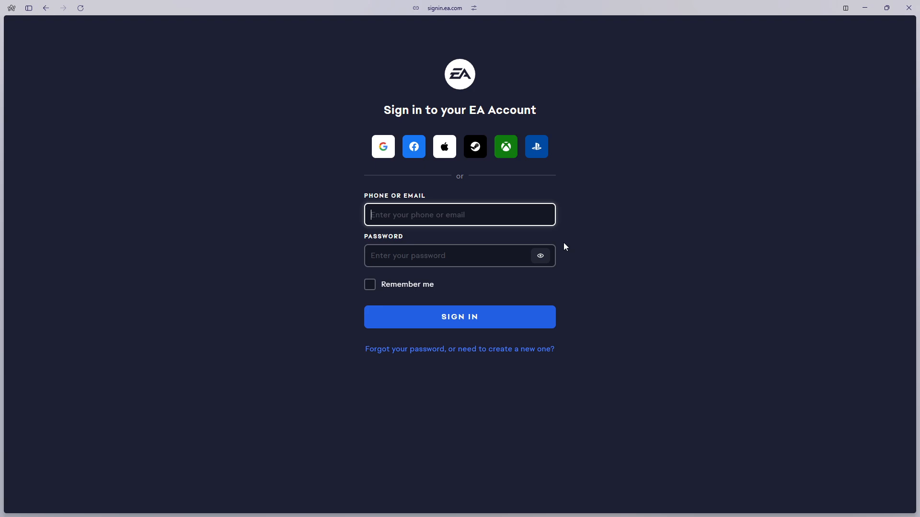
{"action": "mouse_move", "coordinate": [355, 153]}
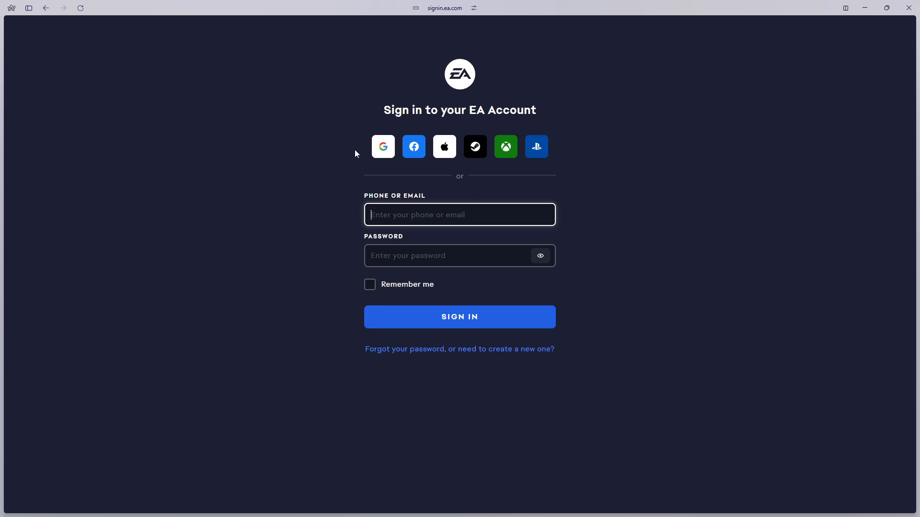
{"action": "mouse_move", "coordinate": [399, 182]}
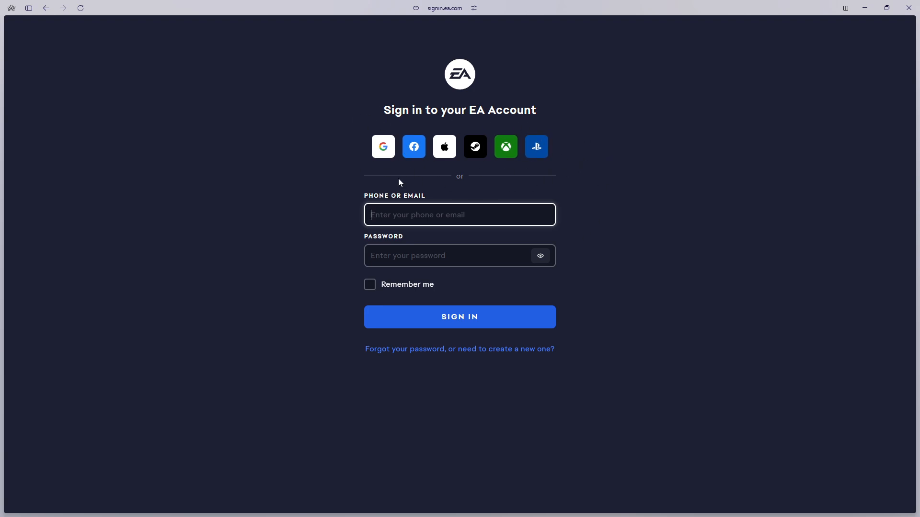
{"action": "mouse_move", "coordinate": [258, 274]}
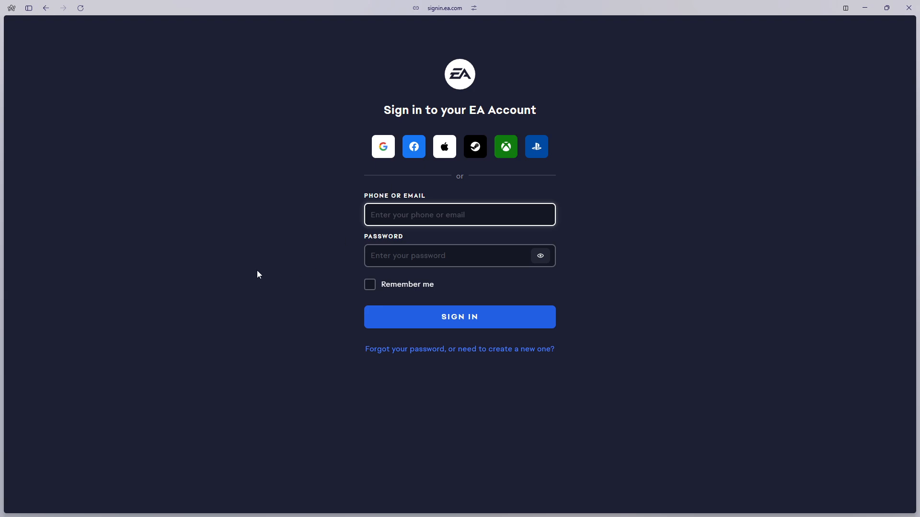
{"action": "mouse_move", "coordinate": [270, 255]}
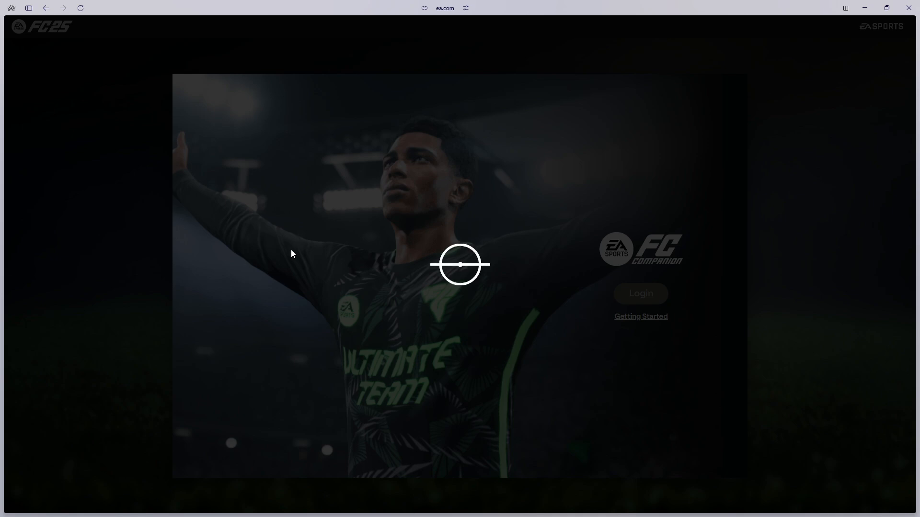
{"action": "left_click", "coordinate": [640, 294]}
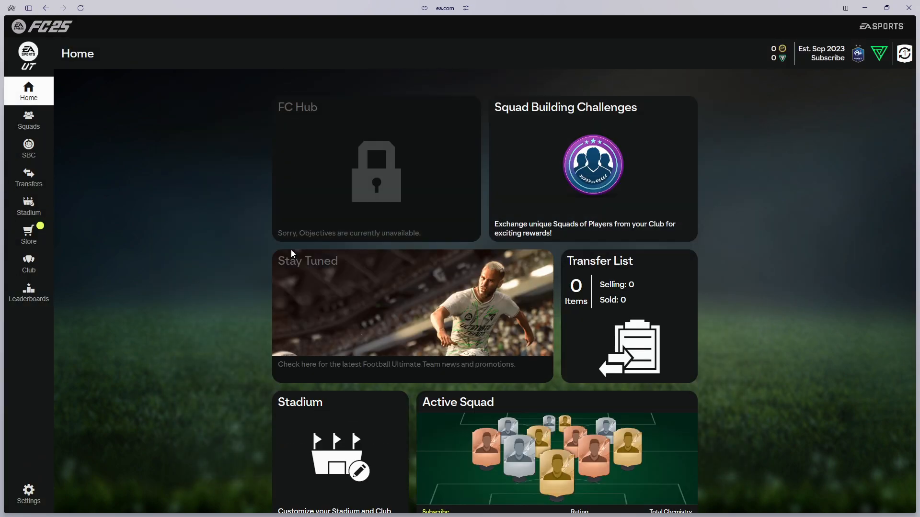
{"action": "mouse_move", "coordinate": [291, 301]}
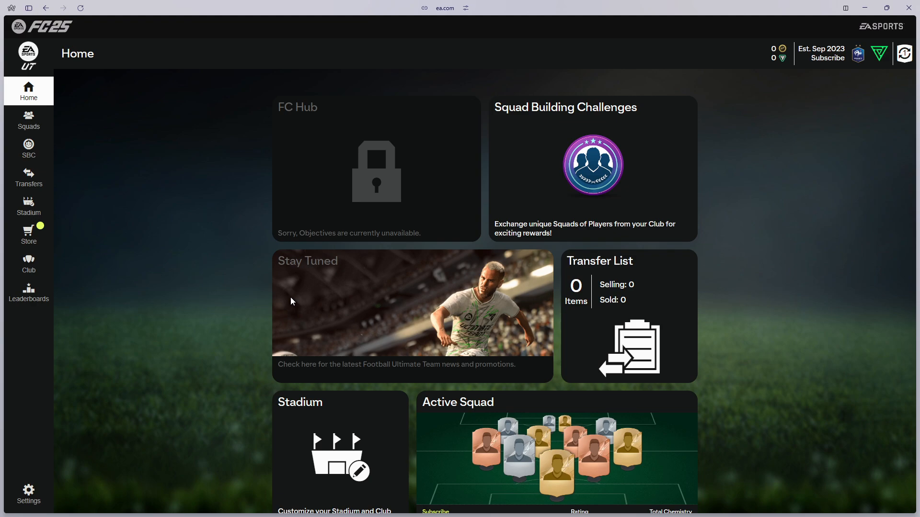
{"action": "mouse_move", "coordinate": [298, 294]}
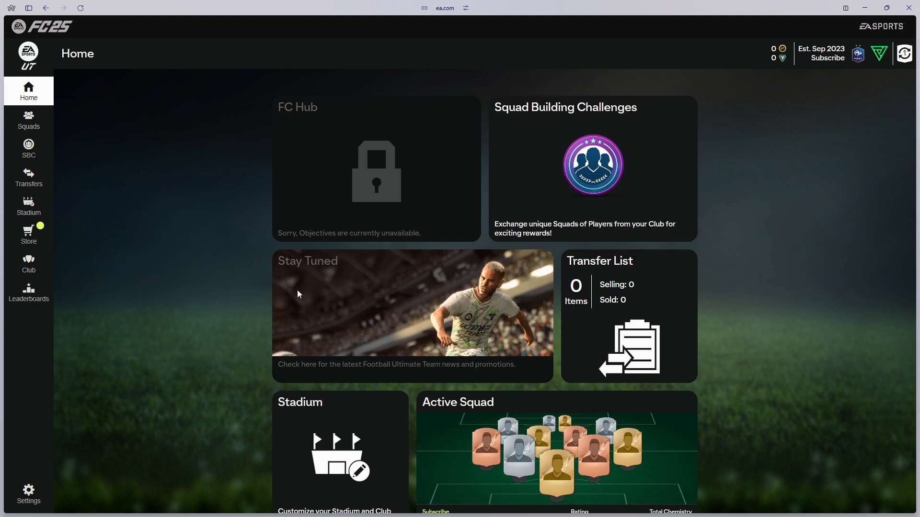
{"action": "mouse_move", "coordinate": [28, 150]}
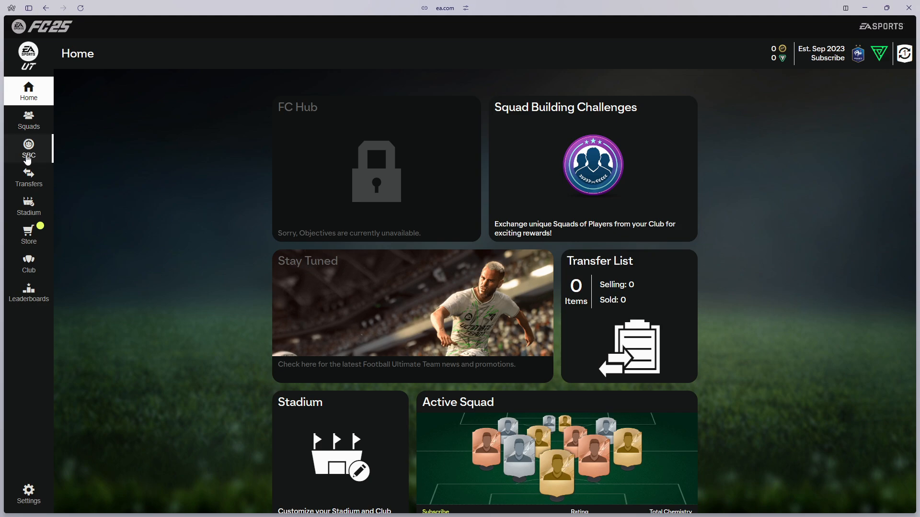
{"action": "mouse_move", "coordinate": [28, 235]}
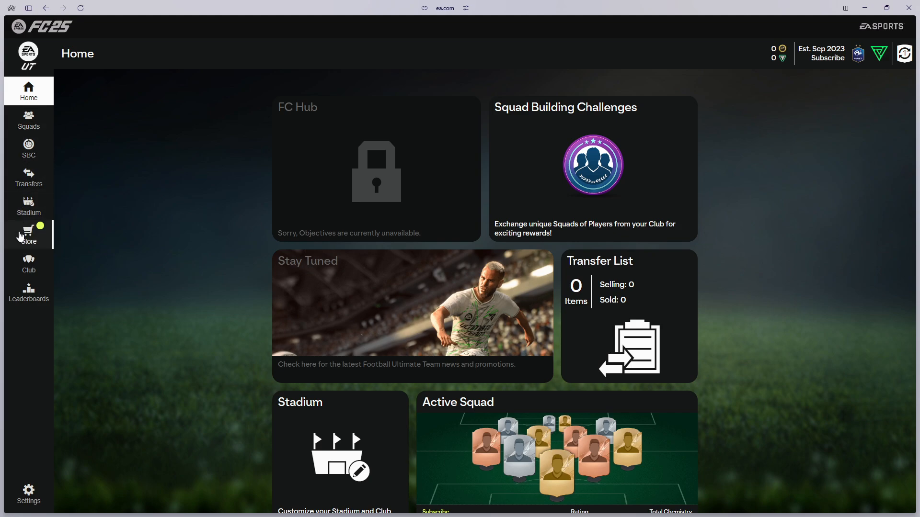
Step: Go to the Store from the sidebar and dismiss the red packs warning
{"action": "left_click", "coordinate": [28, 234]}
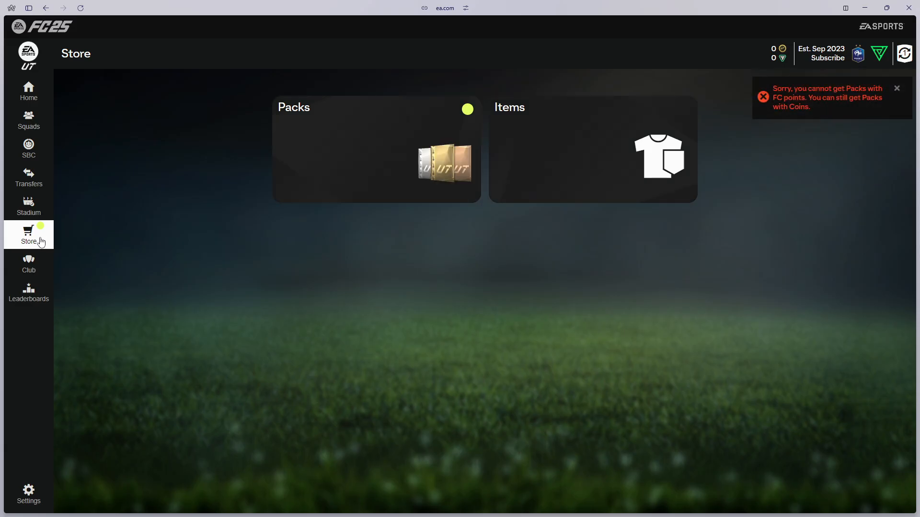
{"action": "mouse_move", "coordinate": [427, 163]}
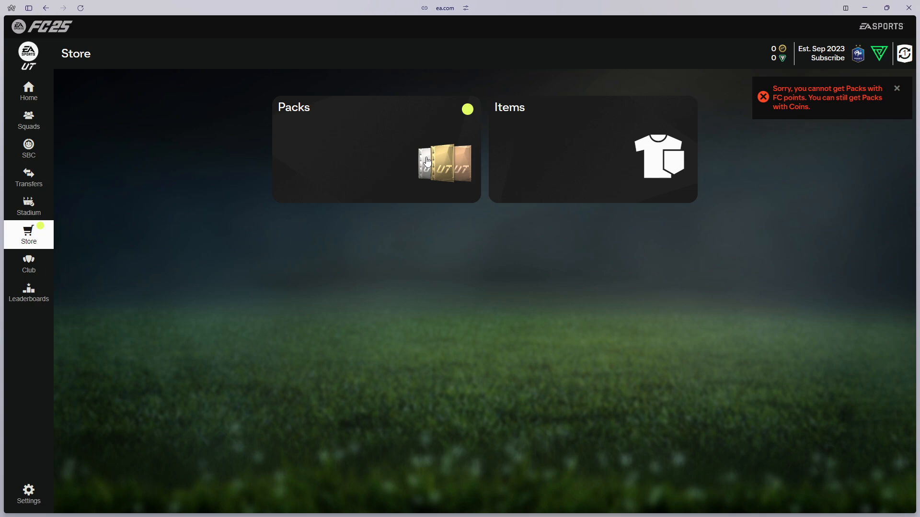
{"action": "left_click", "coordinate": [896, 88]}
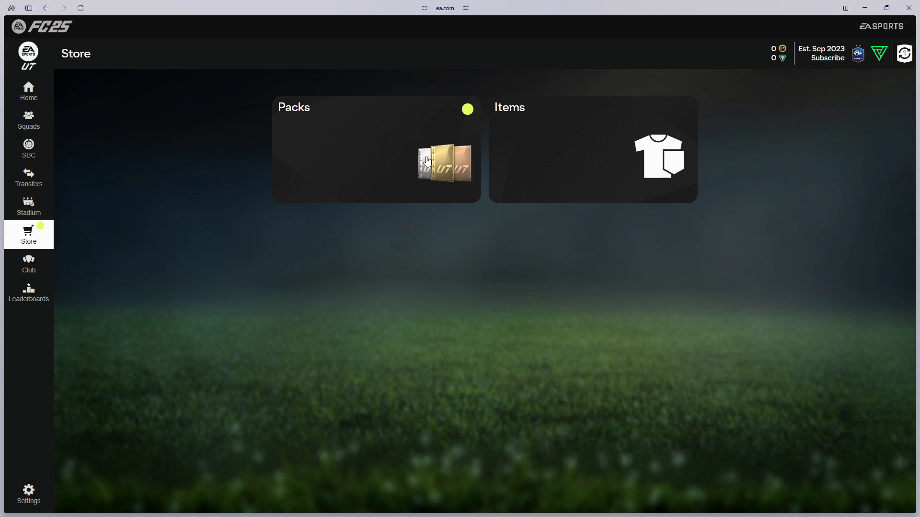
Step: Browse the My Packs list, return to Home and dismiss the packs warning
{"action": "left_click", "coordinate": [375, 149]}
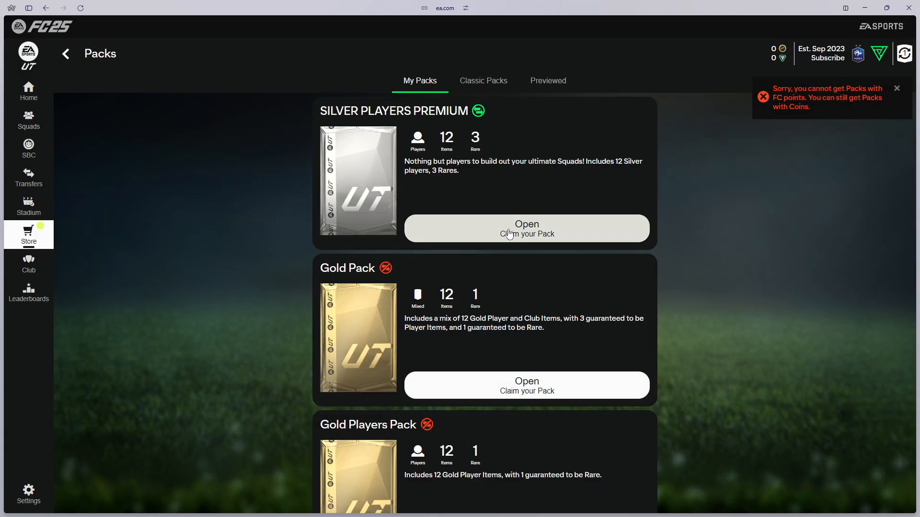
{"action": "scroll", "scroll_direction": "down", "scroll_amount": 3}
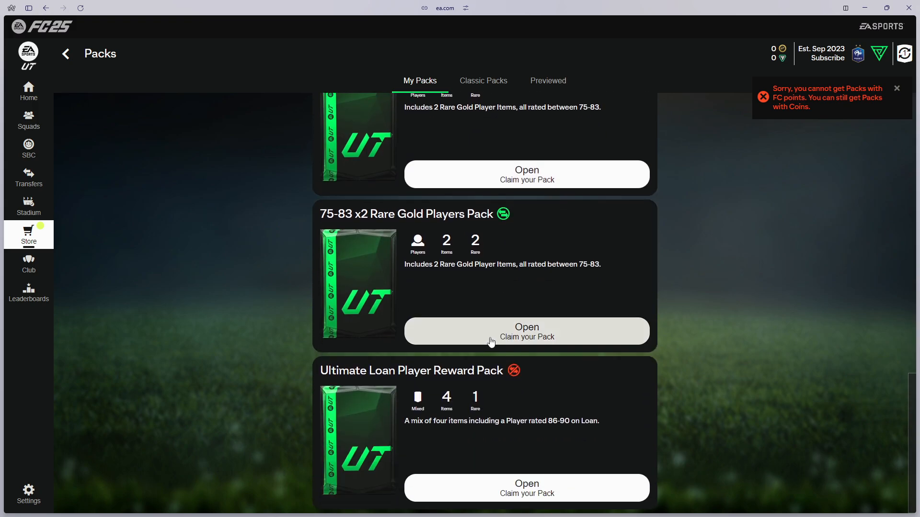
{"action": "left_click", "coordinate": [27, 91]}
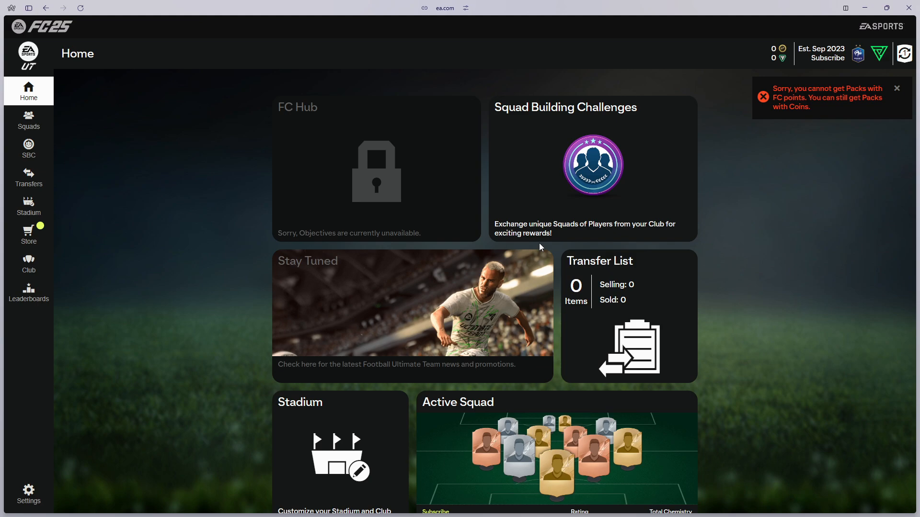
{"action": "left_click", "coordinate": [897, 88]}
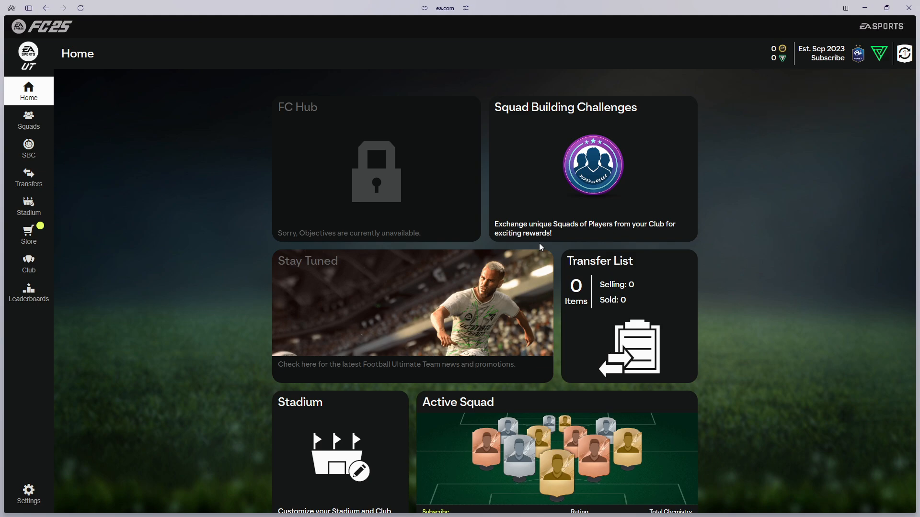